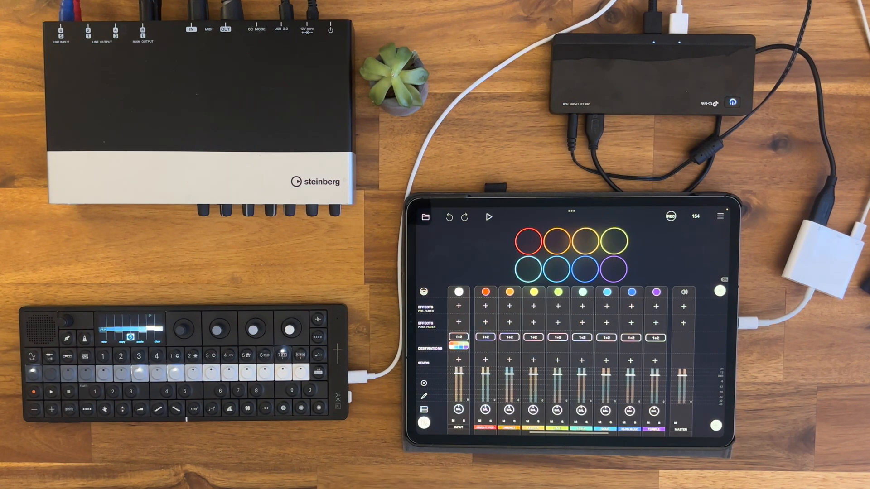
mouse_move(776, 250)
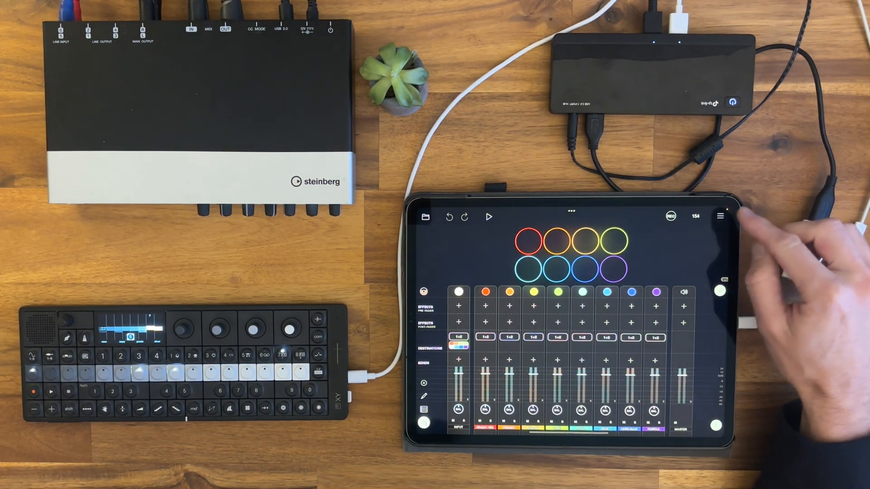
Reach Loopy Pro's System Settings page from the hamburger menu
click(720, 217)
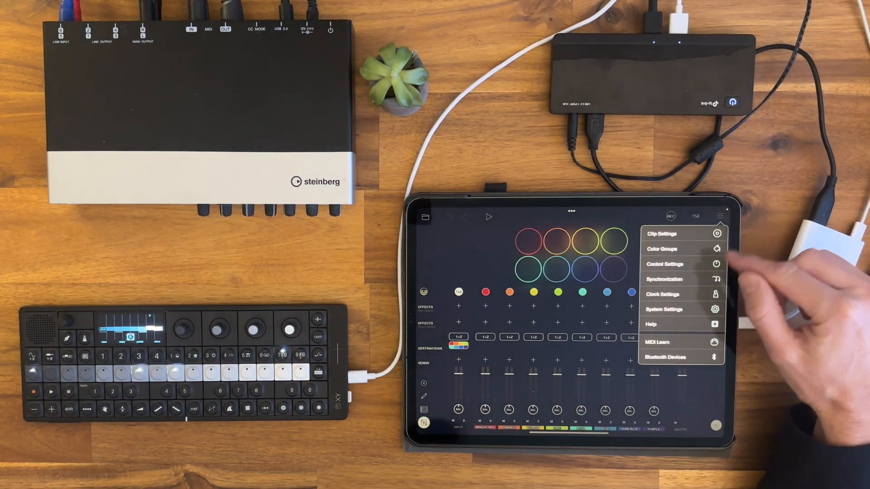
click(663, 309)
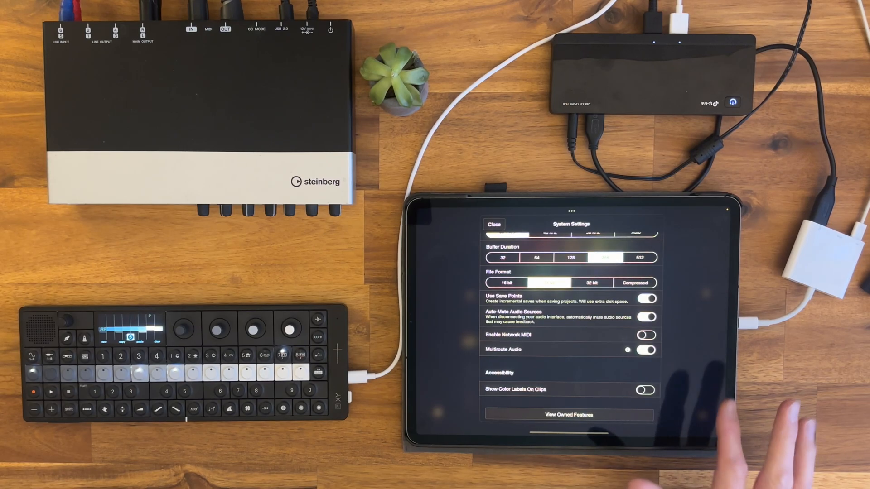
Close System Settings and return to the mixer with playback running
click(493, 225)
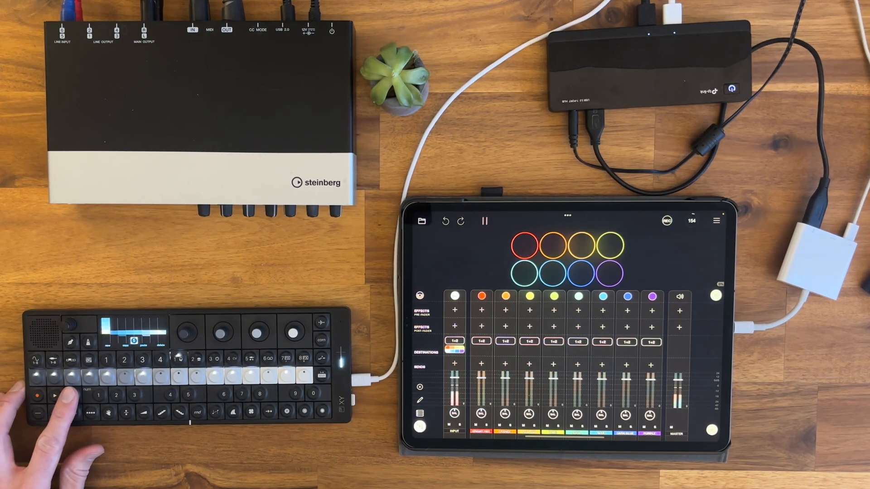
click(484, 221)
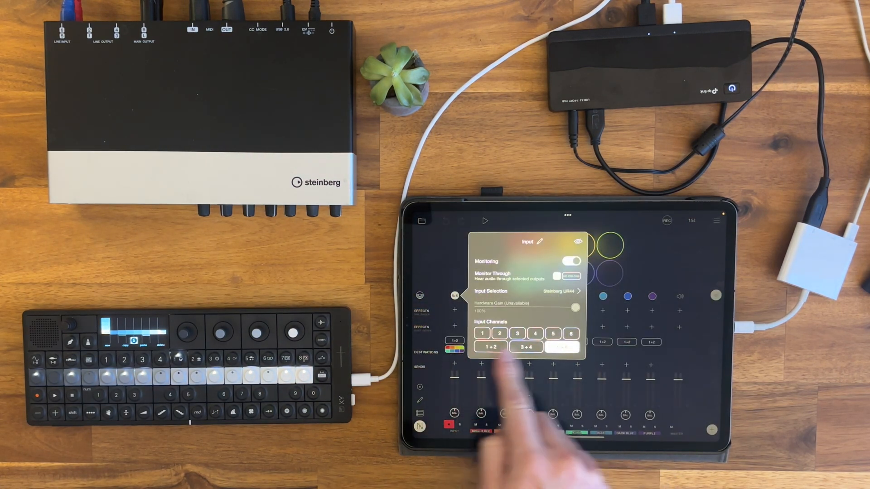
click(572, 347)
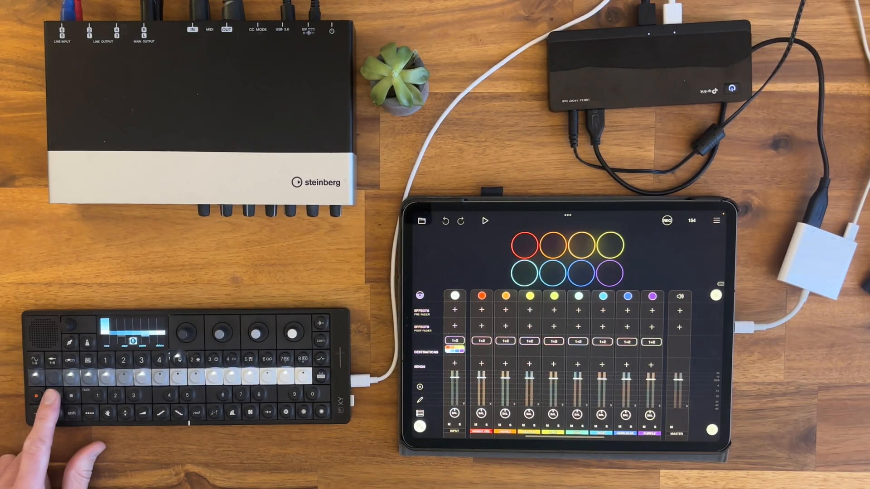
Toggle playback on the mixer and bring up the settings pages list
click(484, 221)
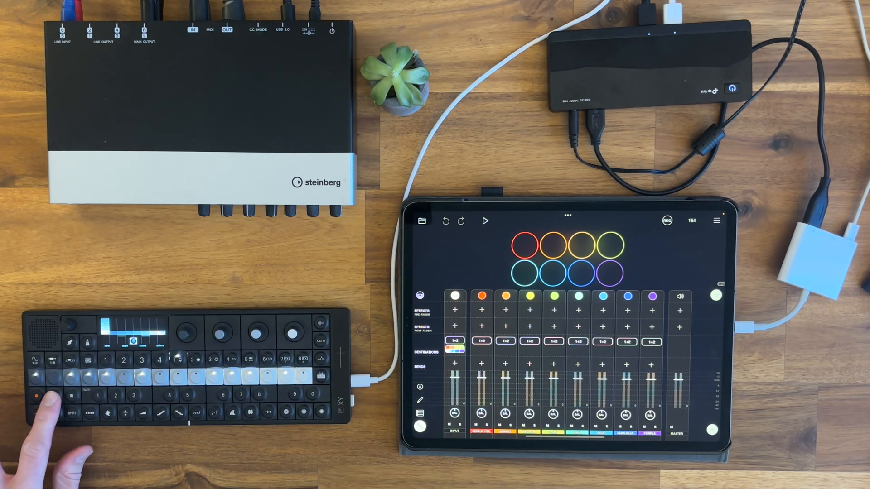
click(484, 221)
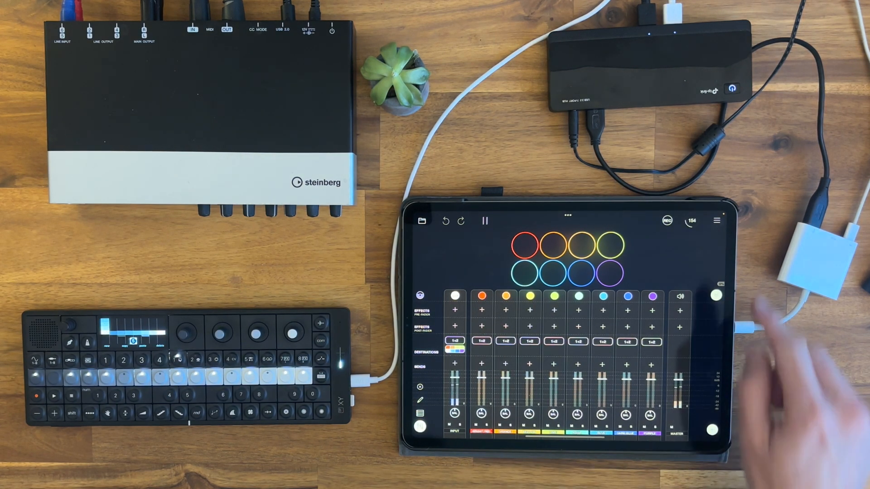
click(716, 222)
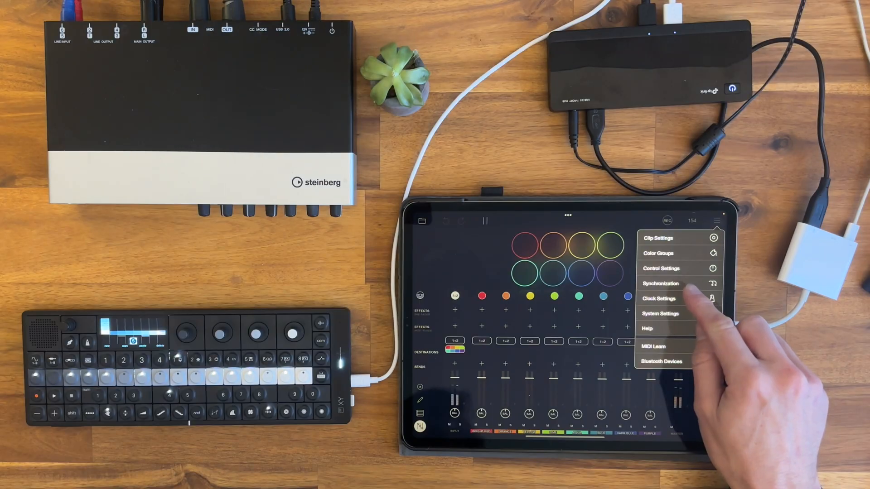
In Synchronization, make OP-XY the MIDI clock source with Sync Start/Stop enabled
click(659, 283)
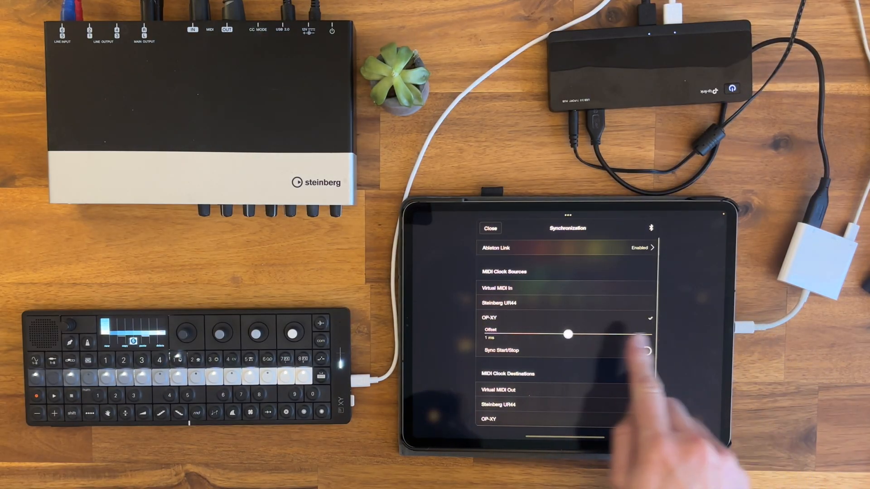
click(642, 351)
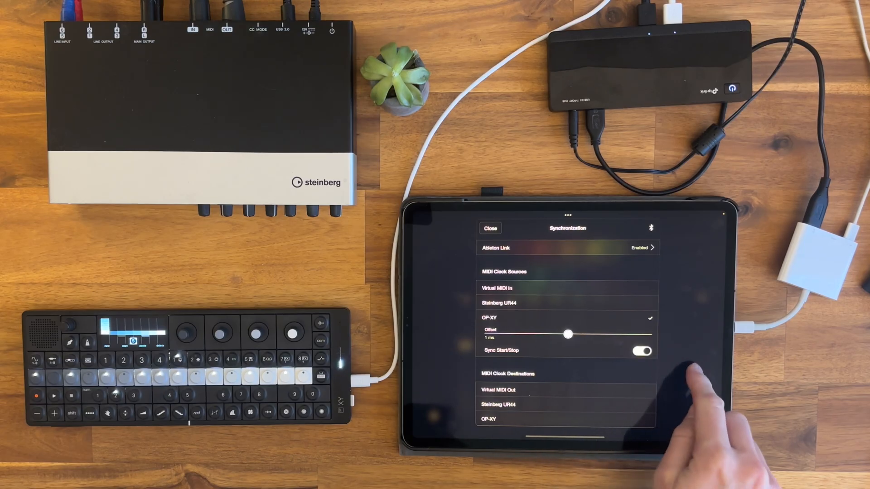
click(490, 229)
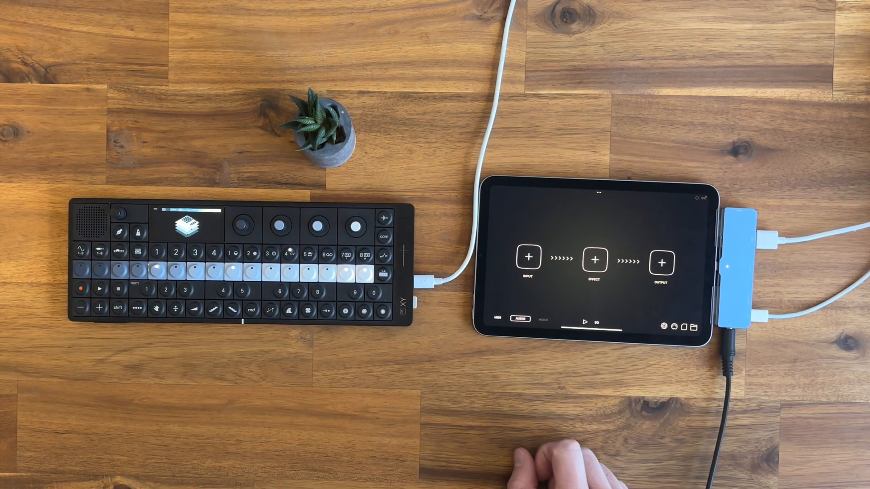
Add an audio input source to the empty Audiobus INPUT slot
click(528, 260)
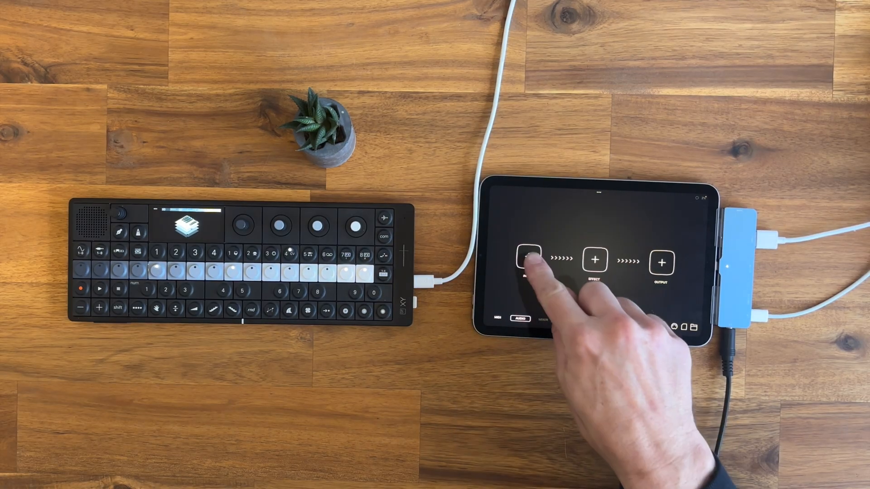
click(525, 261)
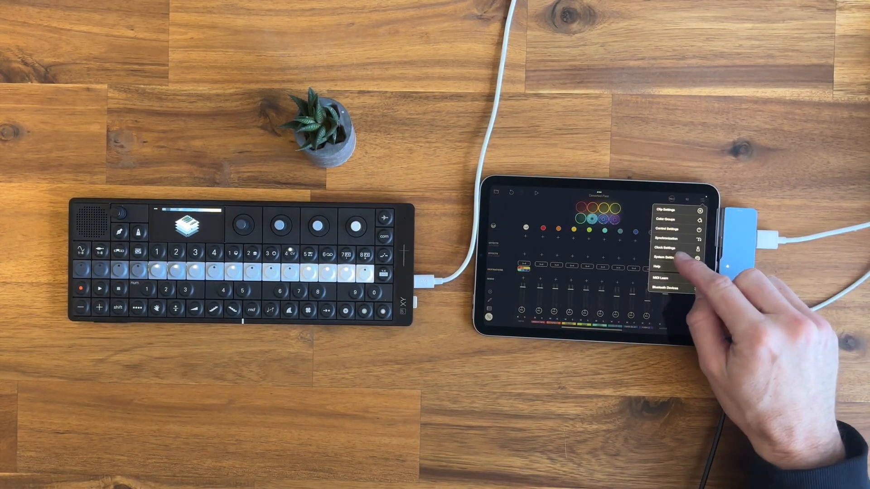
In System Settings, switch the Multiroute Audio toggle on
click(667, 258)
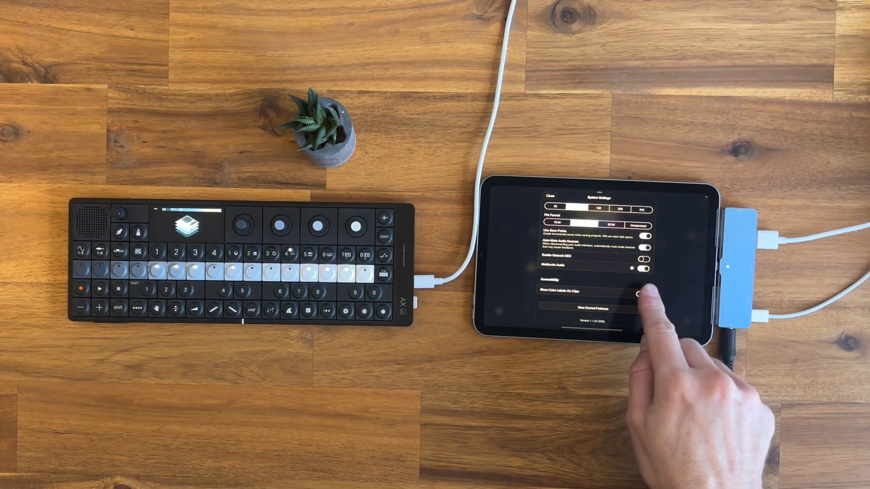
click(640, 293)
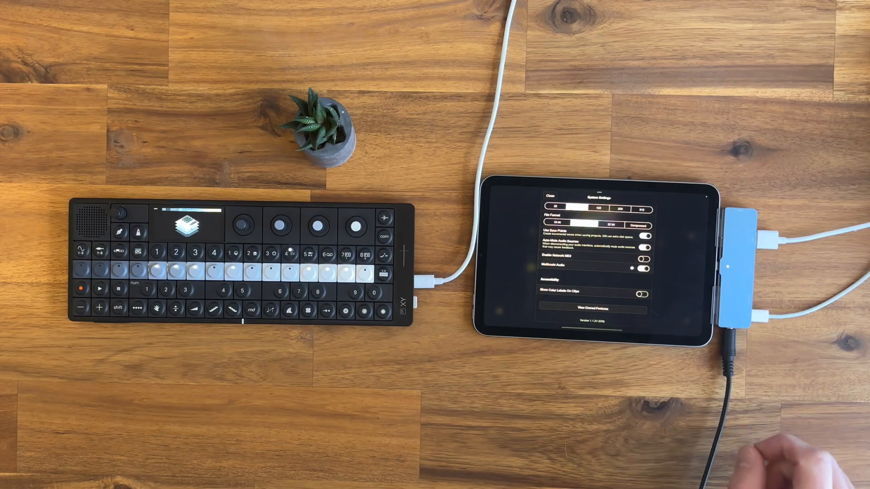